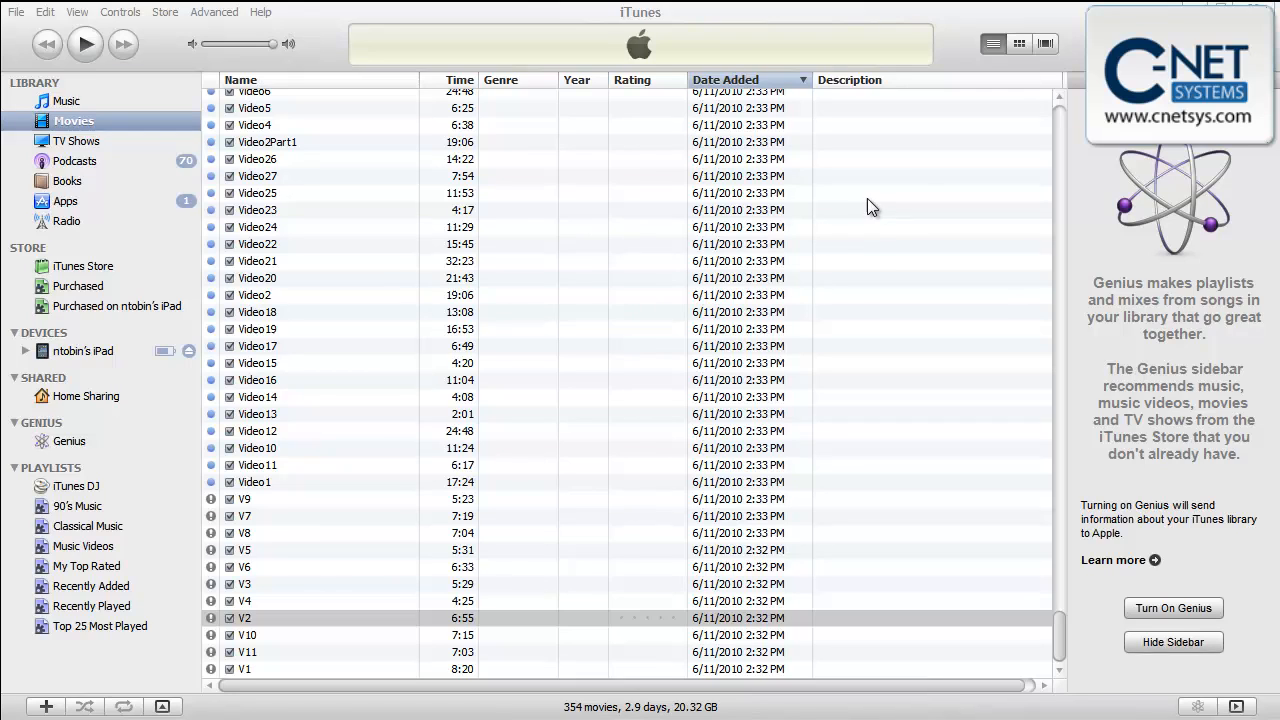
{"action": "mouse_move", "coordinate": [88, 86]}
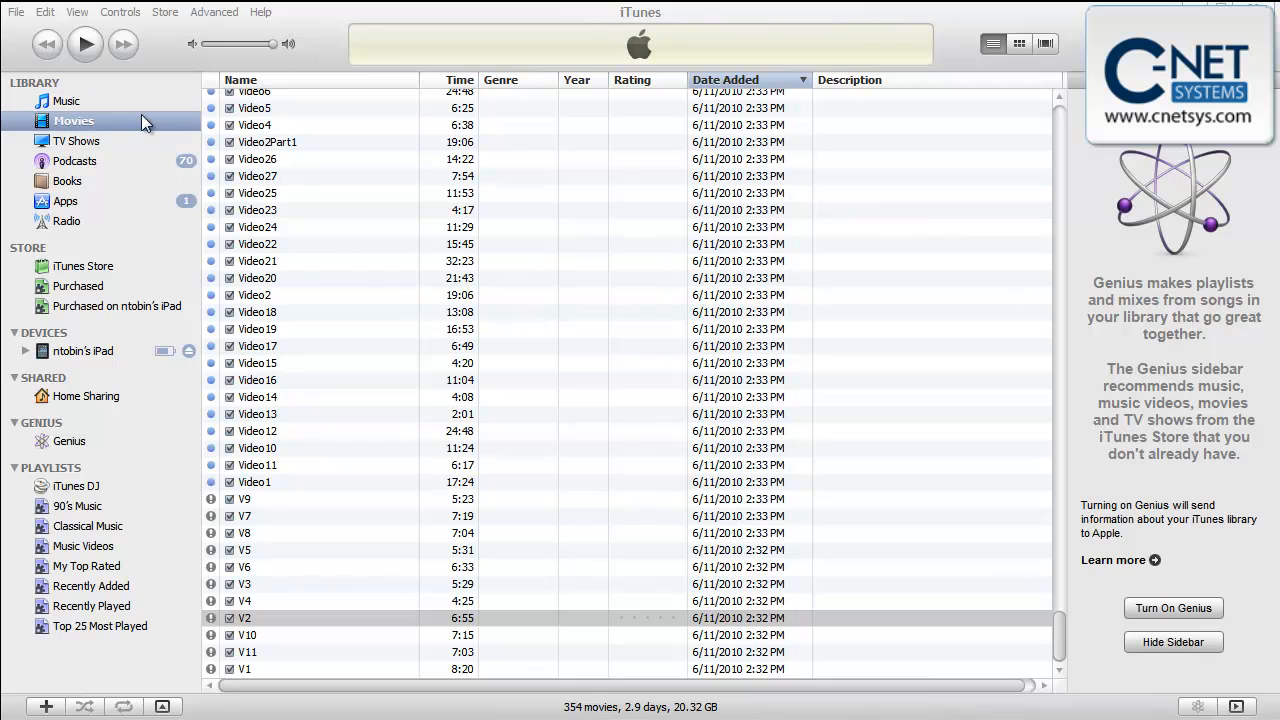
{"action": "mouse_move", "coordinate": [105, 135]}
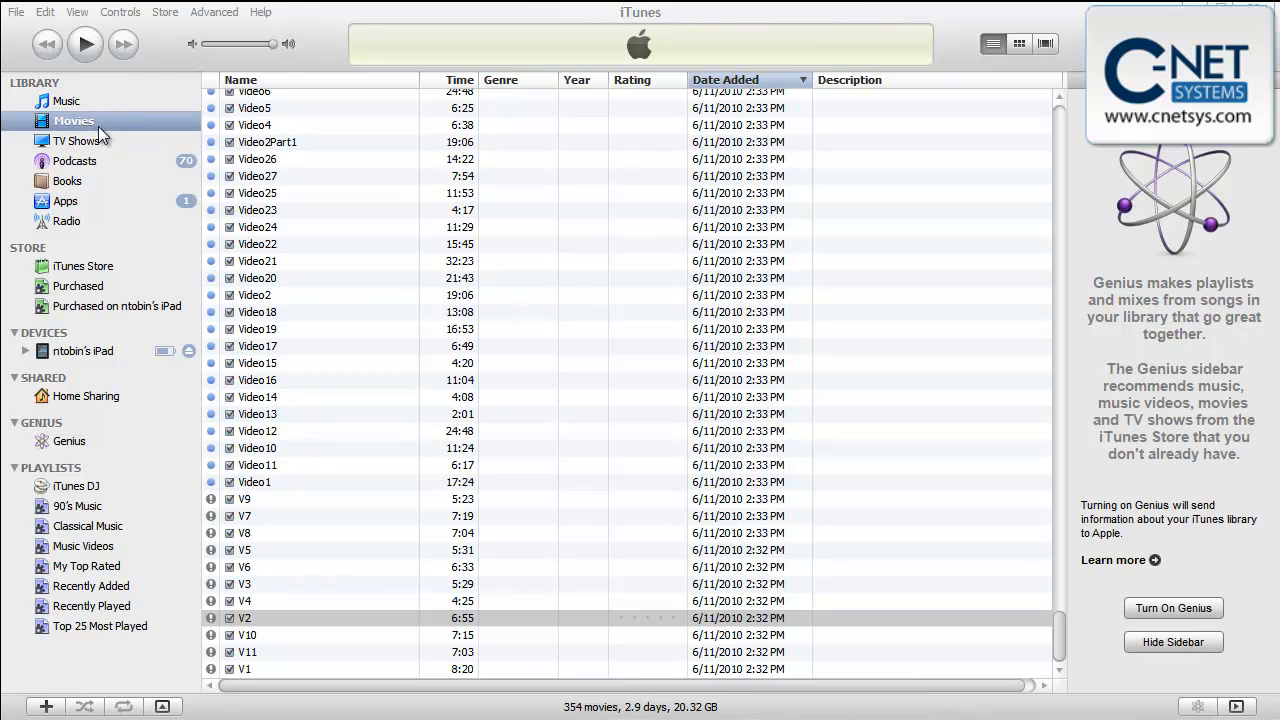
- In the Movies library, select Video4 through Video11 (21 movies) and open the Advanced menu
{"action": "left_click", "coordinate": [244, 618]}
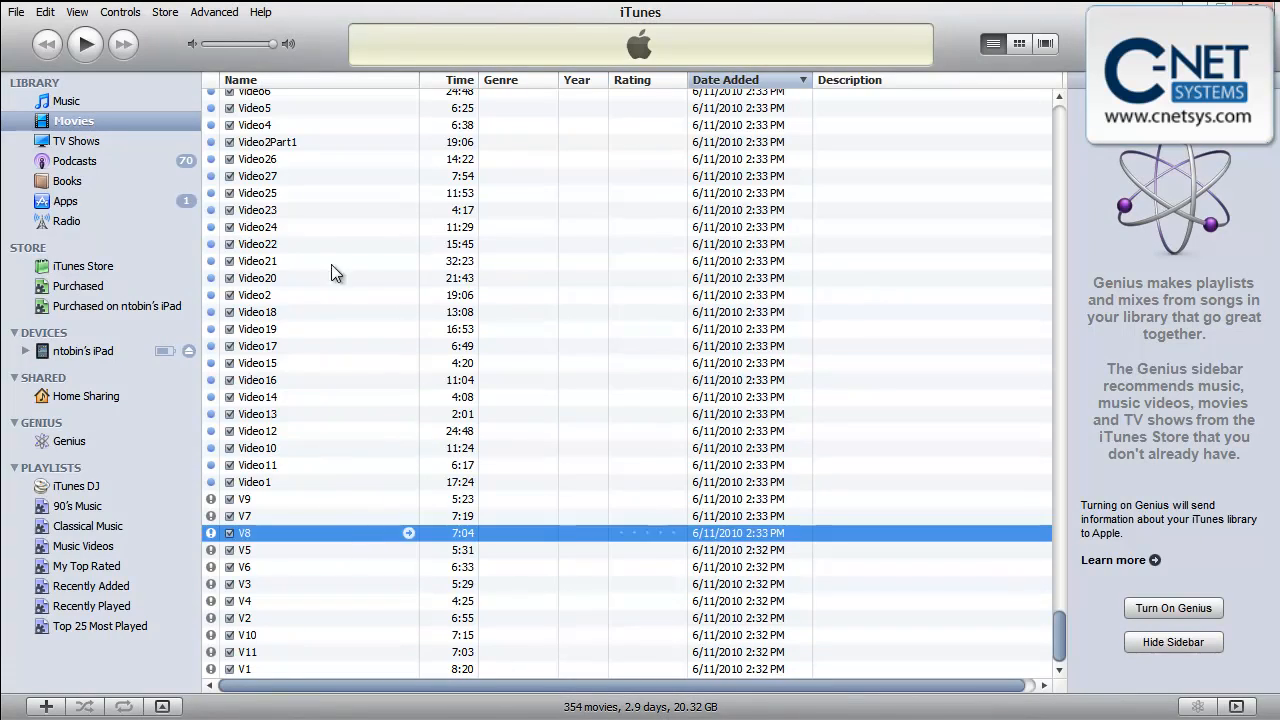
{"action": "left_click", "coordinate": [257, 244]}
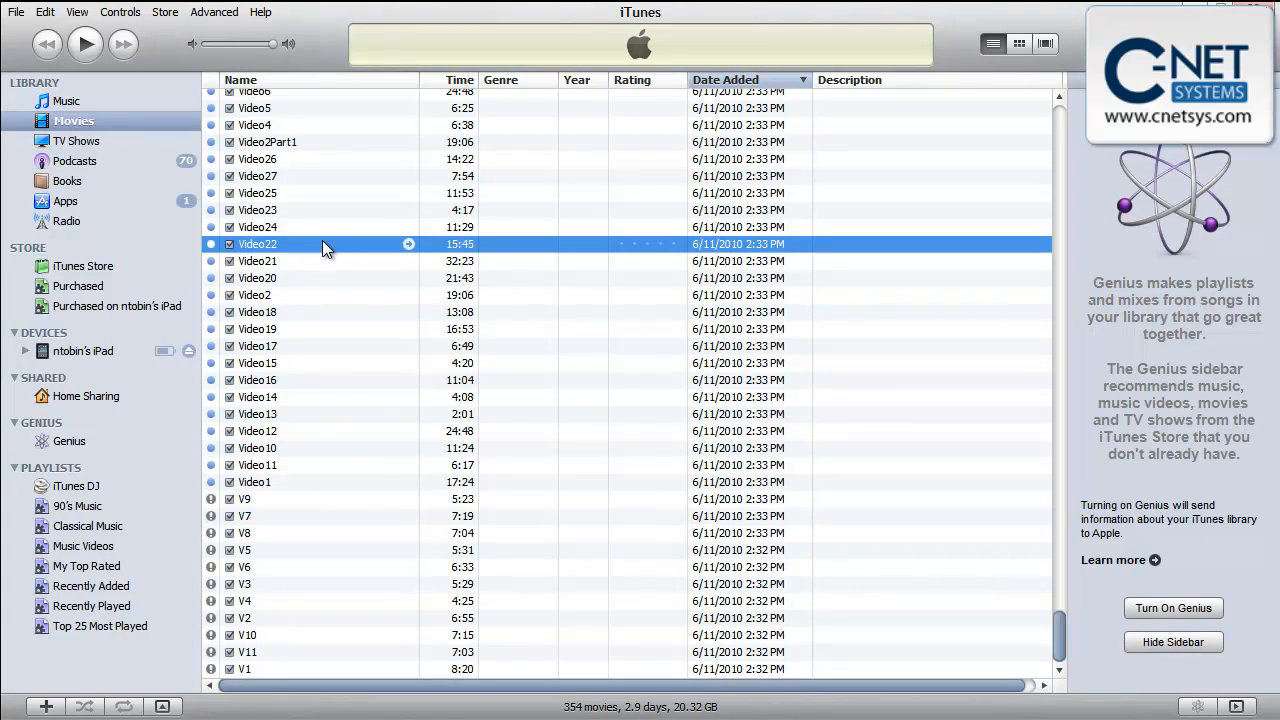
{"action": "mouse_move", "coordinate": [351, 294]}
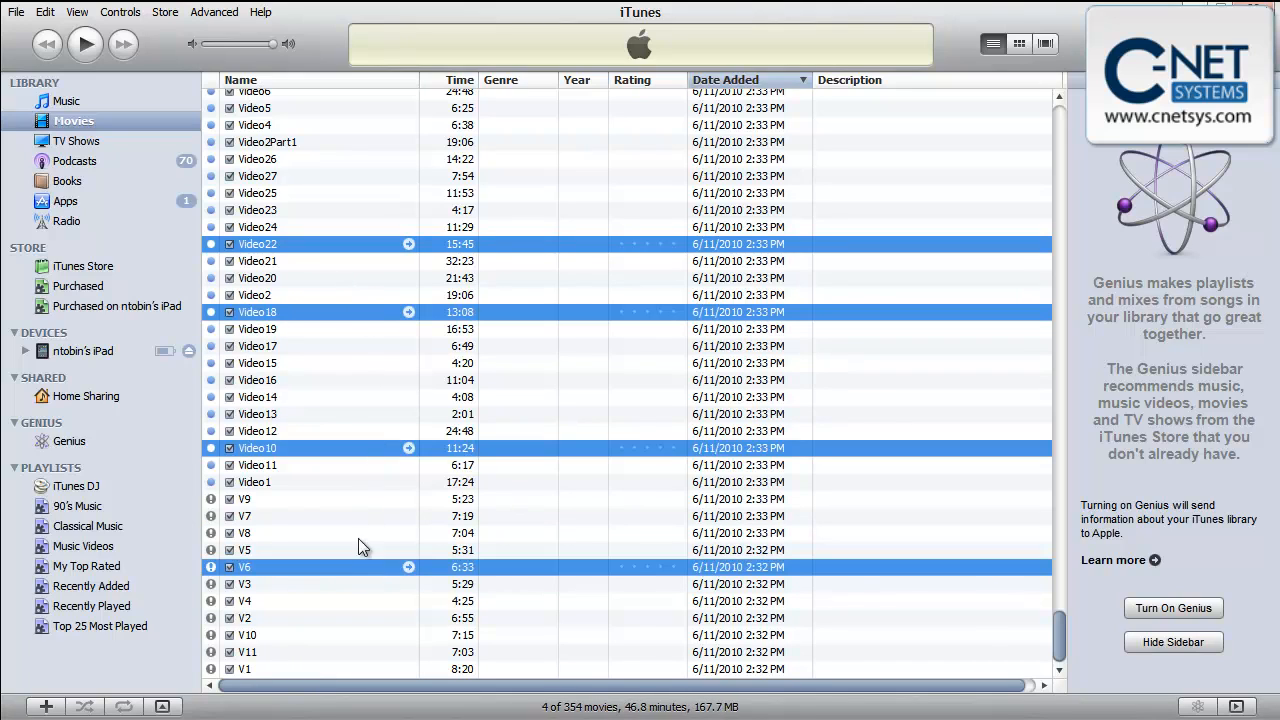
{"action": "left_click", "coordinate": [257, 345]}
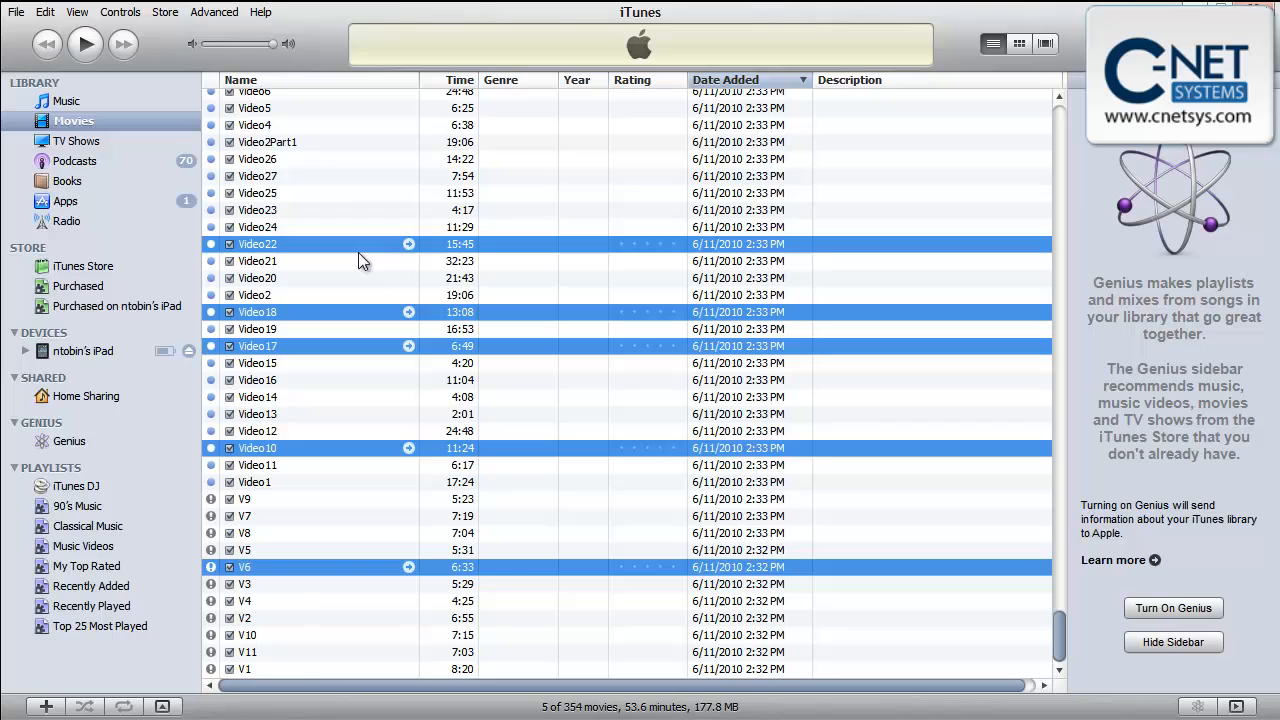
{"action": "left_click", "coordinate": [254, 124]}
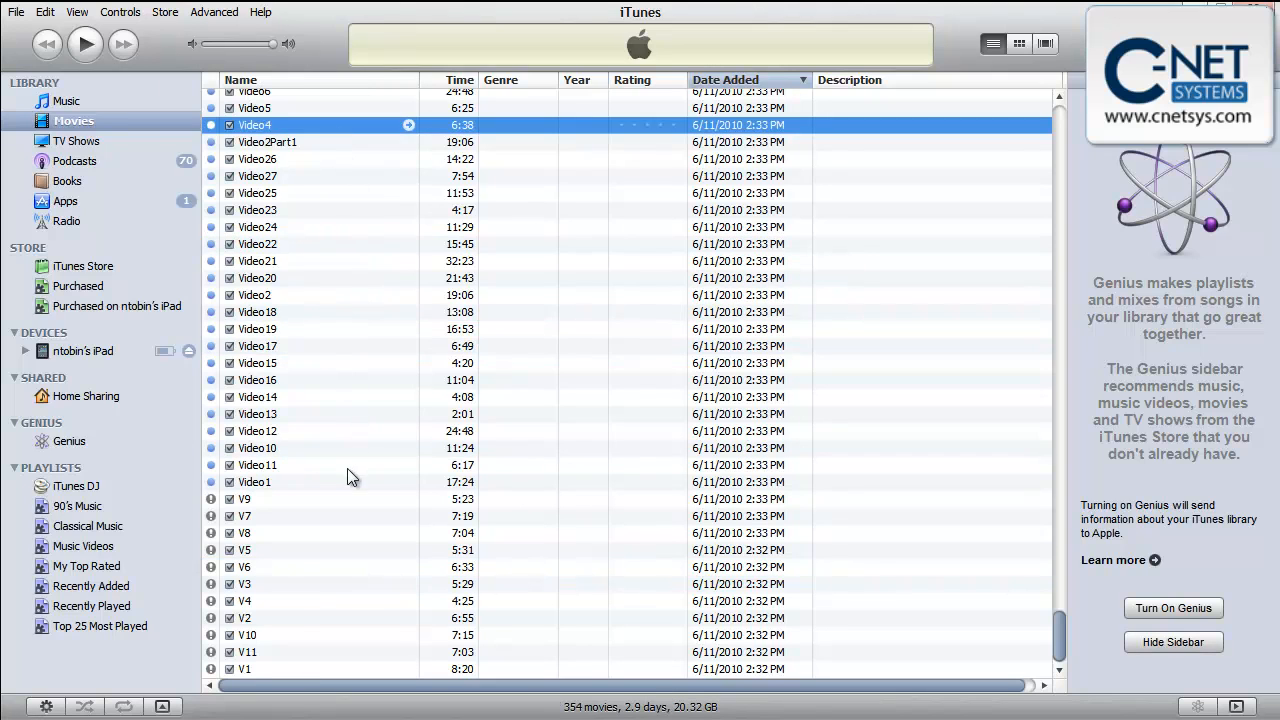
{"action": "left_click", "coordinate": [257, 464]}
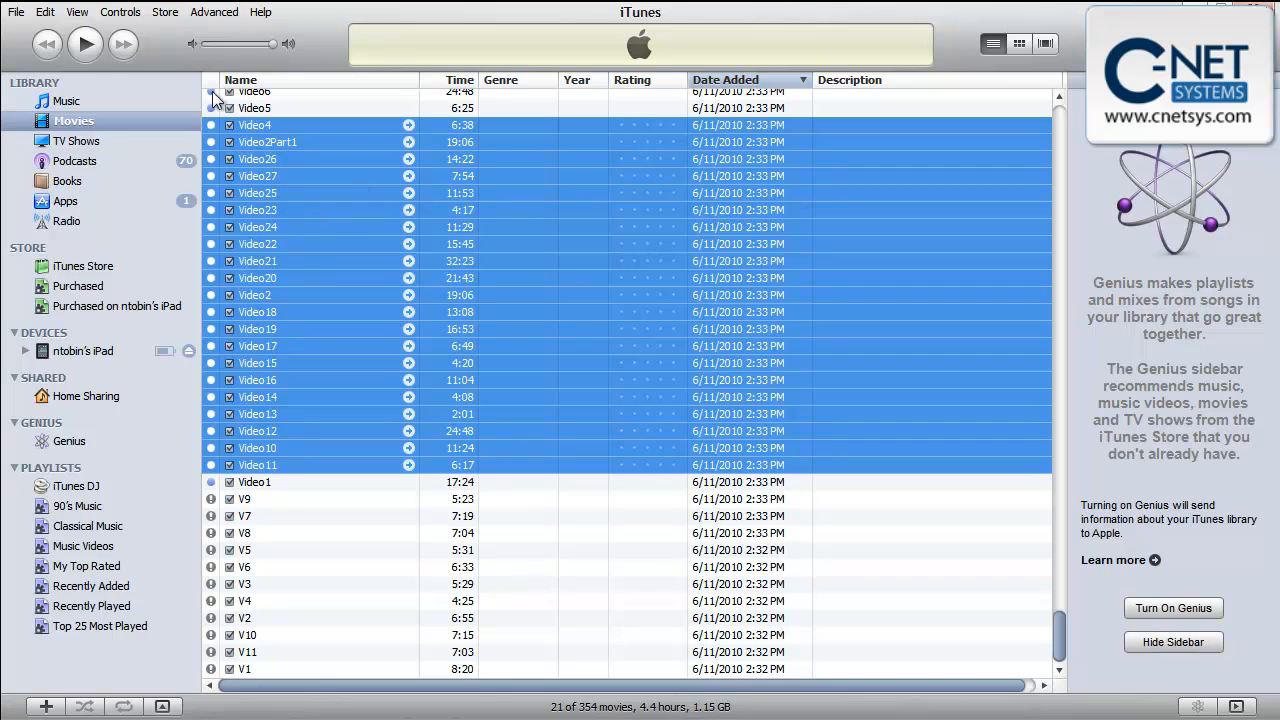
{"action": "left_click", "coordinate": [214, 12]}
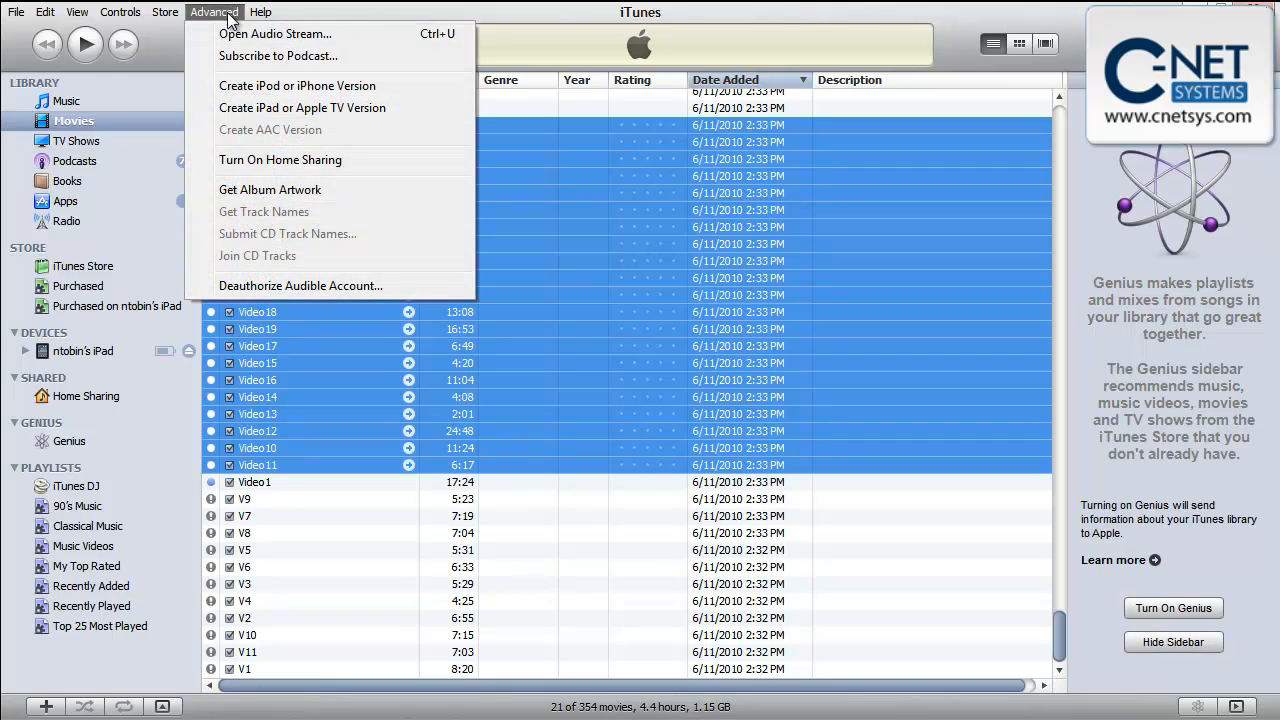
{"action": "mouse_move", "coordinate": [302, 107]}
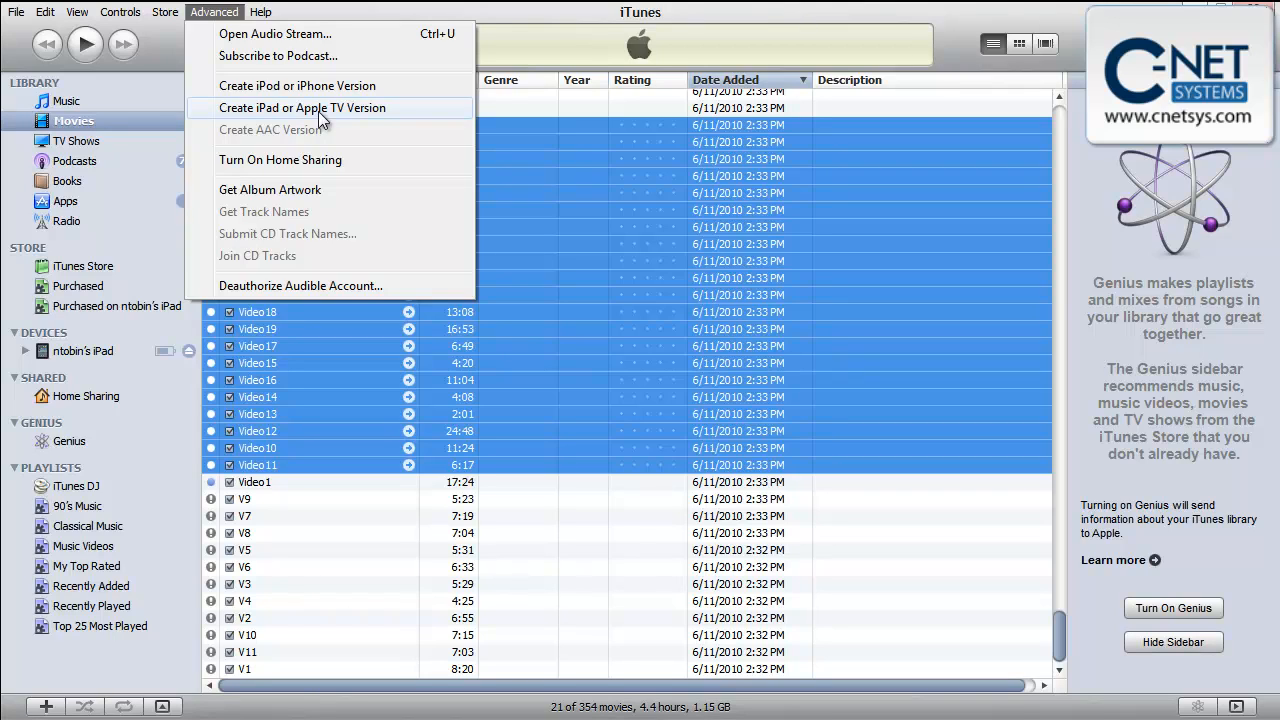
{"action": "mouse_move", "coordinate": [668, 294]}
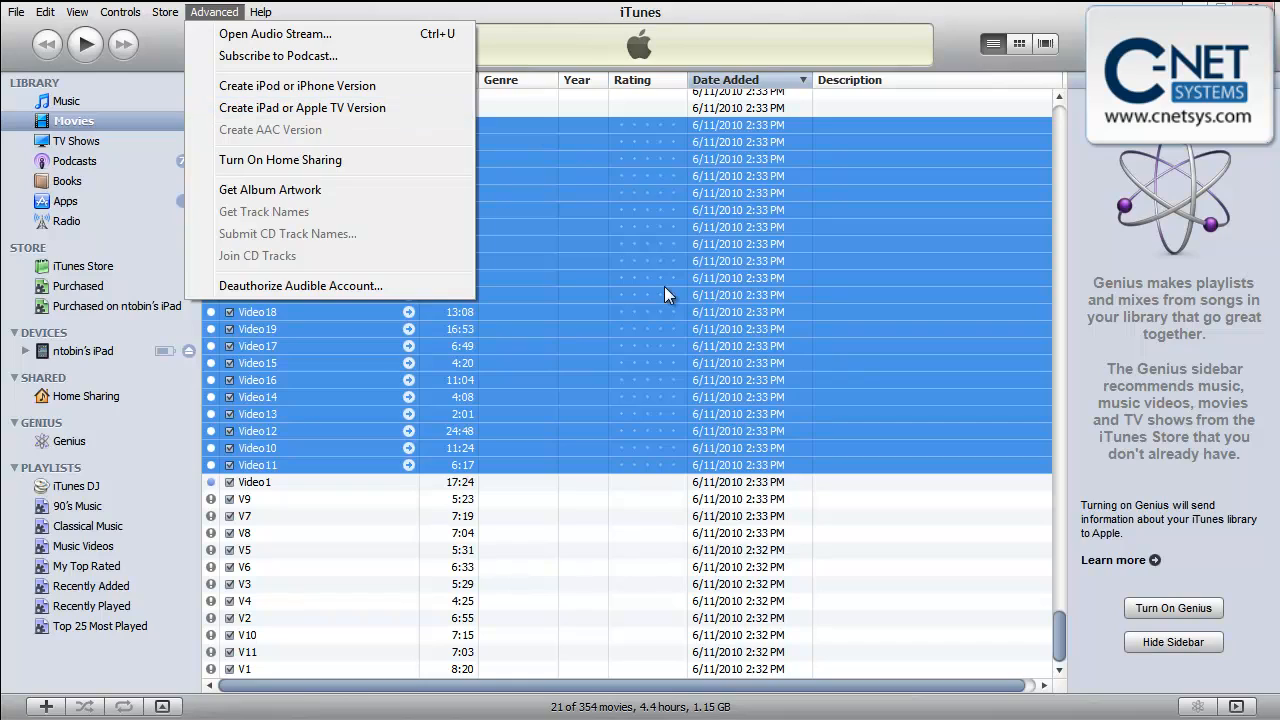
{"action": "mouse_move", "coordinate": [302, 108]}
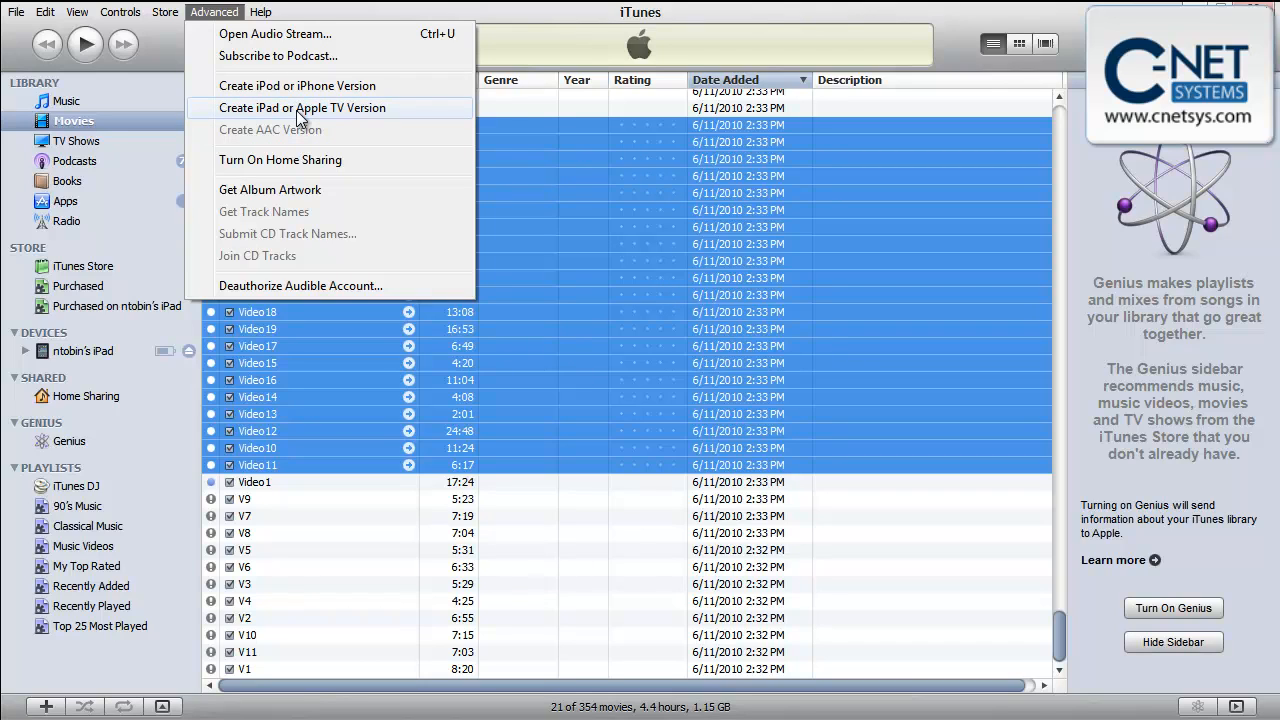